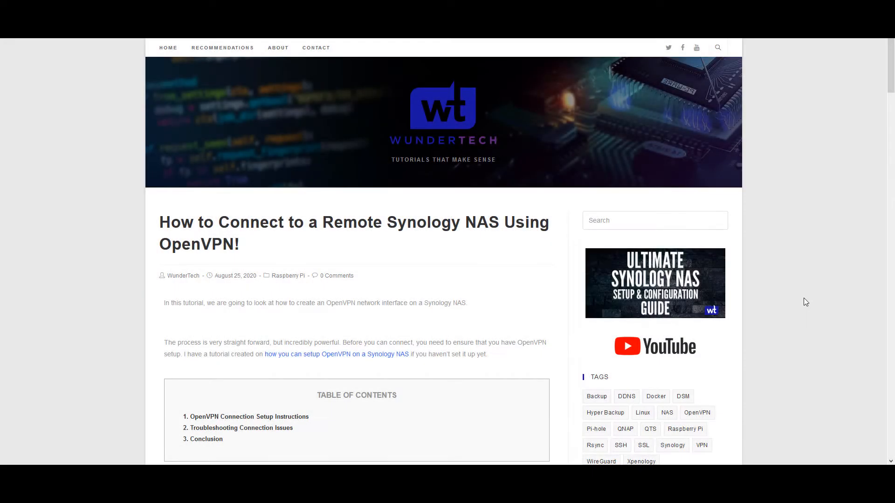
- Scroll the WunderTech OpenVPN tutorial from the table of contents down to the Conclusion
{"action": "scroll", "scroll_direction": "down", "scroll_amount": 3}
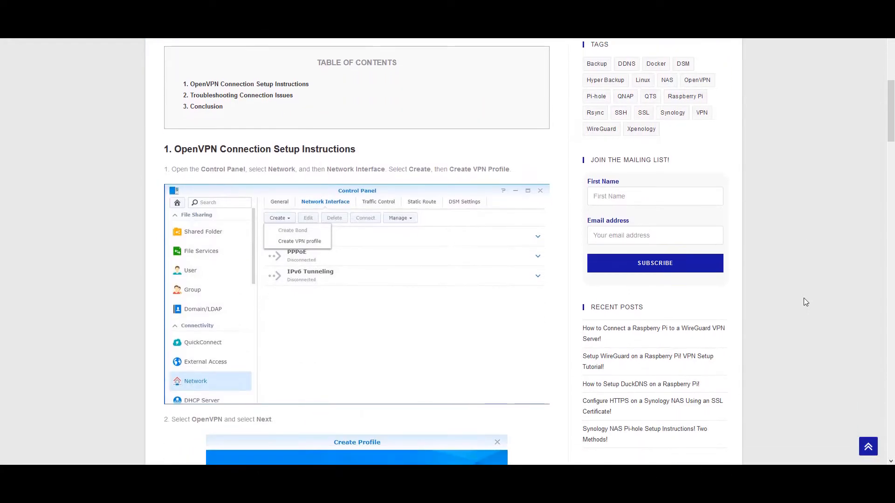
{"action": "scroll", "scroll_direction": "down", "scroll_amount": 3}
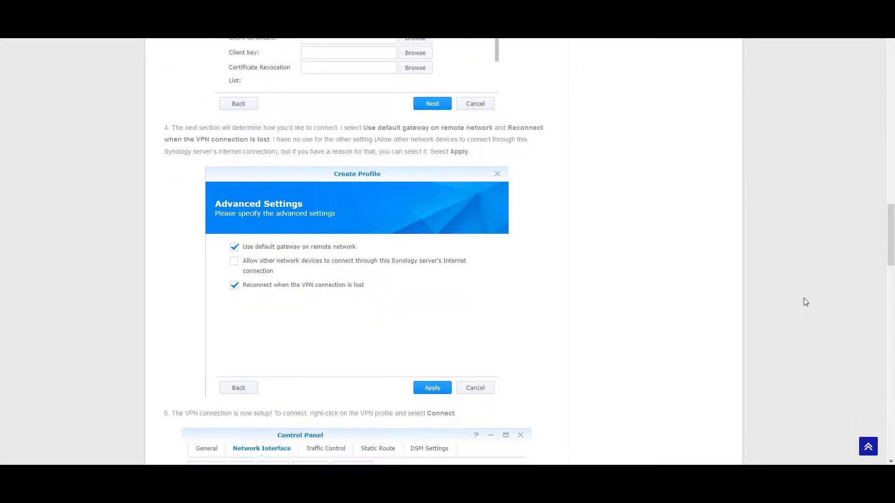
{"action": "scroll", "scroll_direction": "down", "scroll_amount": 3}
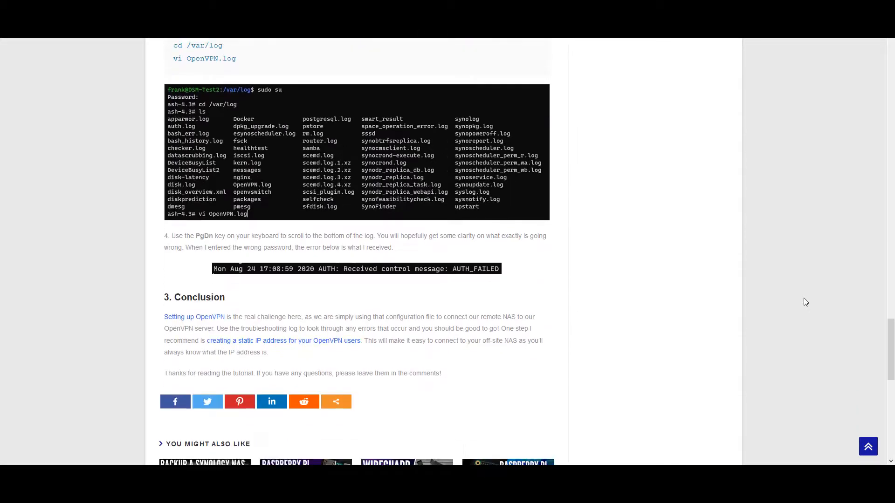
{"action": "scroll", "scroll_direction": "down", "scroll_amount": 3}
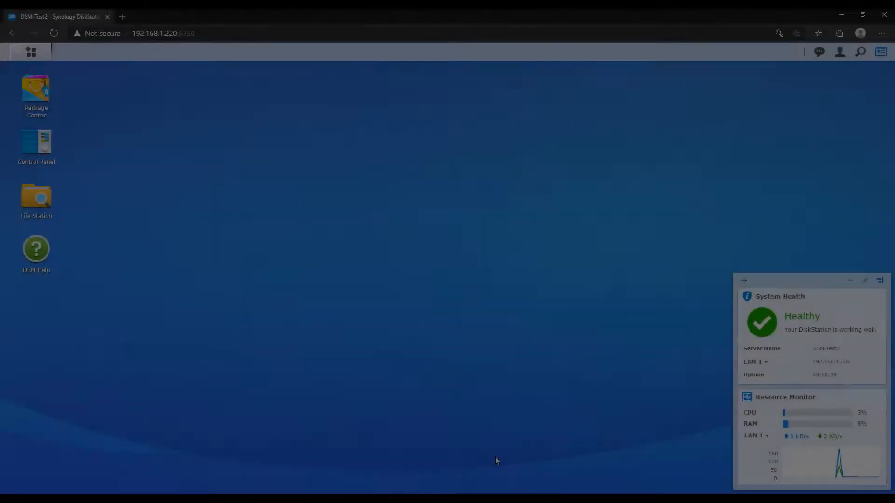
- From Control Panel's Network Interface, create a VPN profile with OpenVPN as the method
{"action": "double_click", "coordinate": [37, 145]}
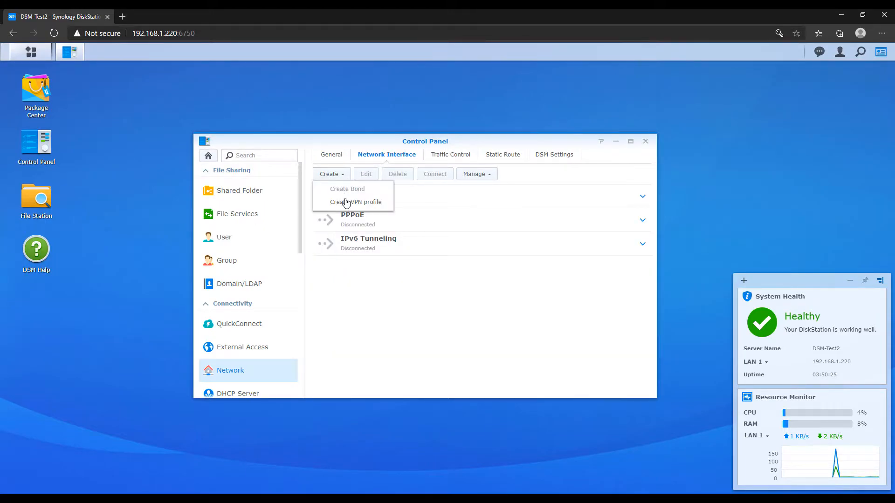
{"action": "left_click", "coordinate": [356, 202]}
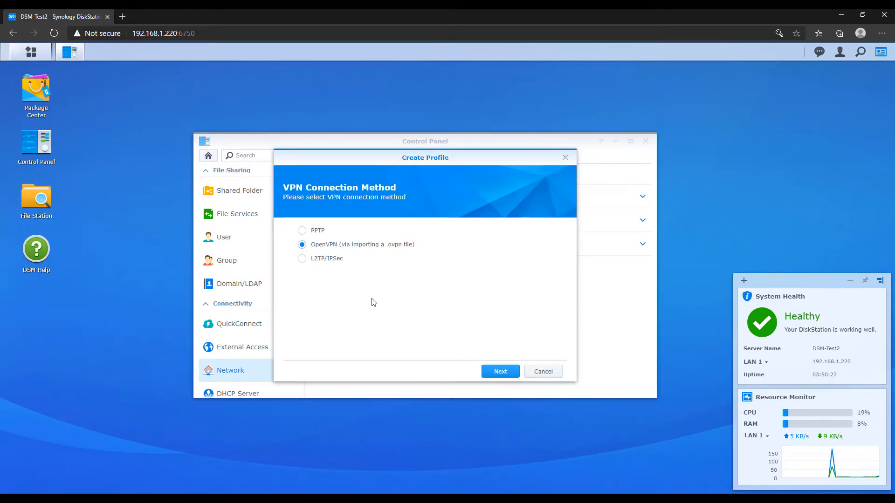
{"action": "mouse_move", "coordinate": [397, 323]}
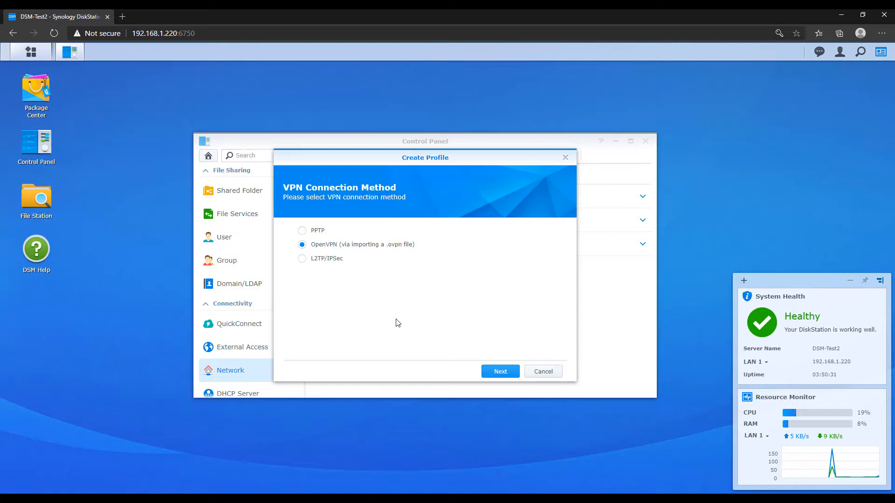
{"action": "left_click", "coordinate": [499, 372]}
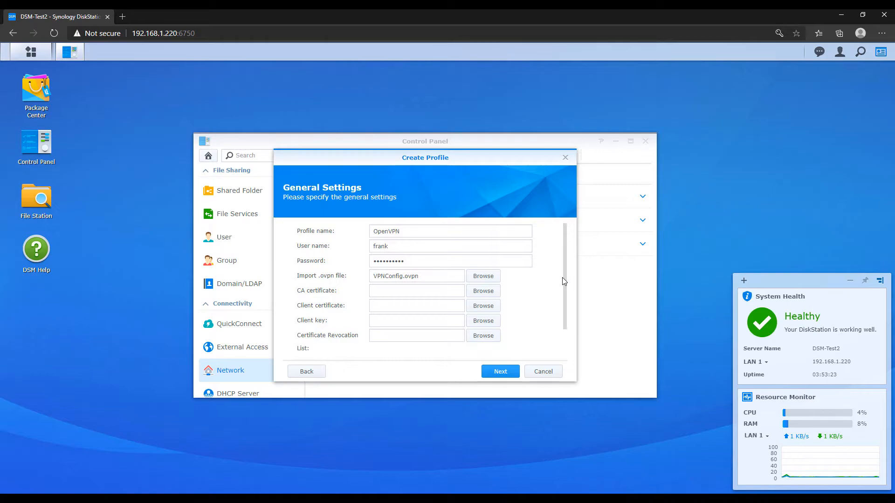
{"action": "mouse_move", "coordinate": [509, 274]}
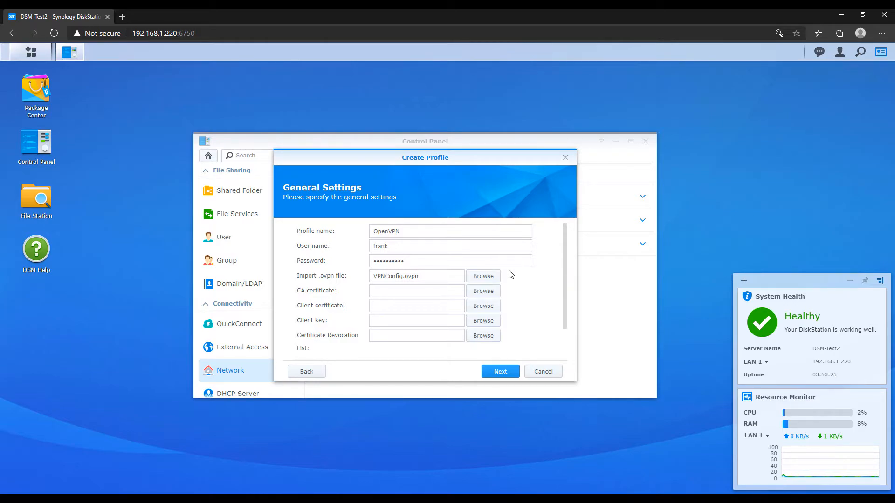
{"action": "mouse_move", "coordinate": [535, 304]}
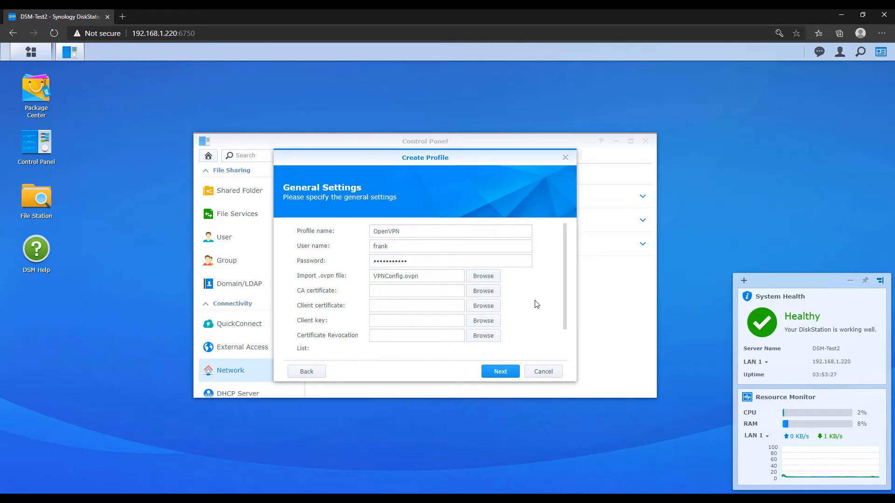
{"action": "mouse_move", "coordinate": [563, 319]}
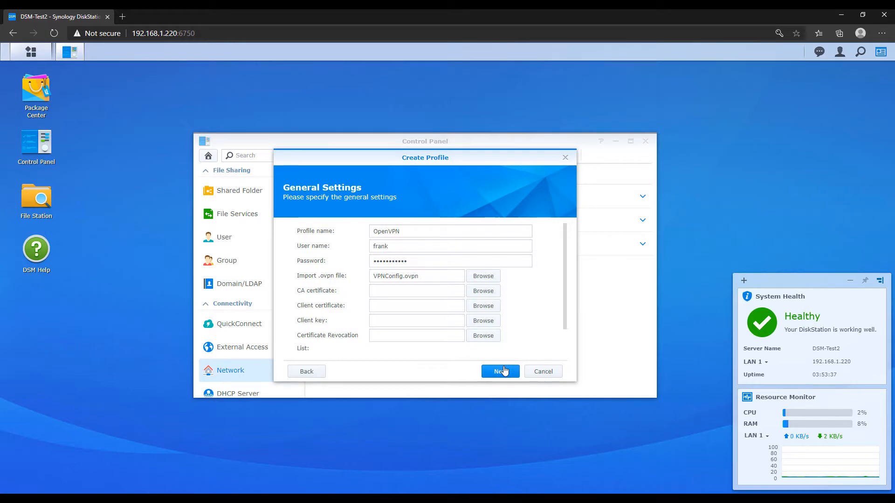
- Submit the OpenVPN profile's general settings and continue to advanced settings
{"action": "left_click", "coordinate": [500, 372]}
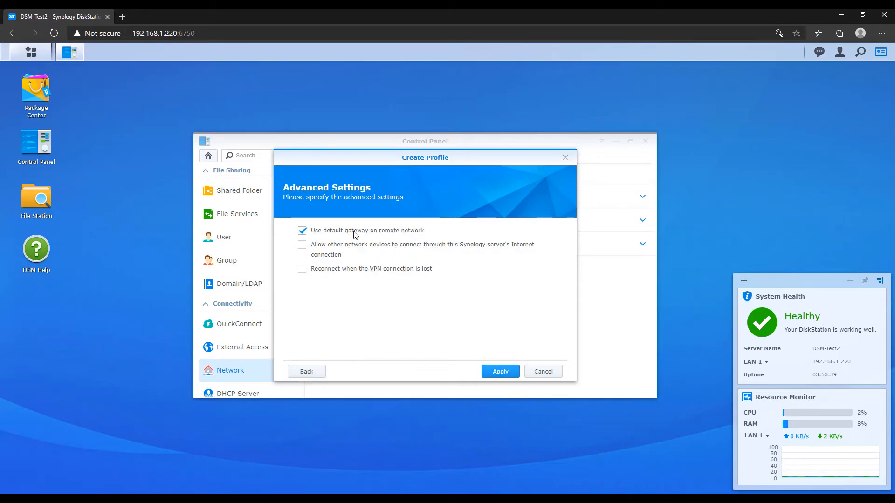
- Enable 'Reconnect when the VPN connection is lost' and apply the OpenVPN profile
{"action": "left_click", "coordinate": [302, 268]}
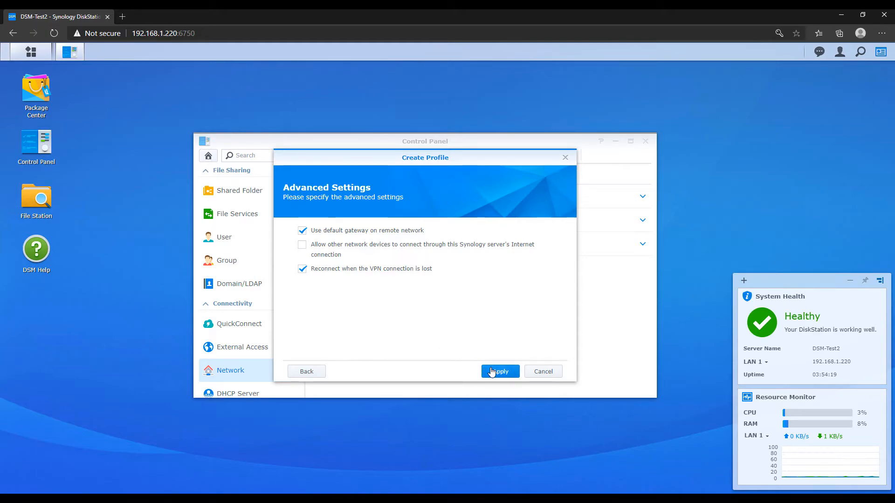
{"action": "left_click", "coordinate": [500, 372]}
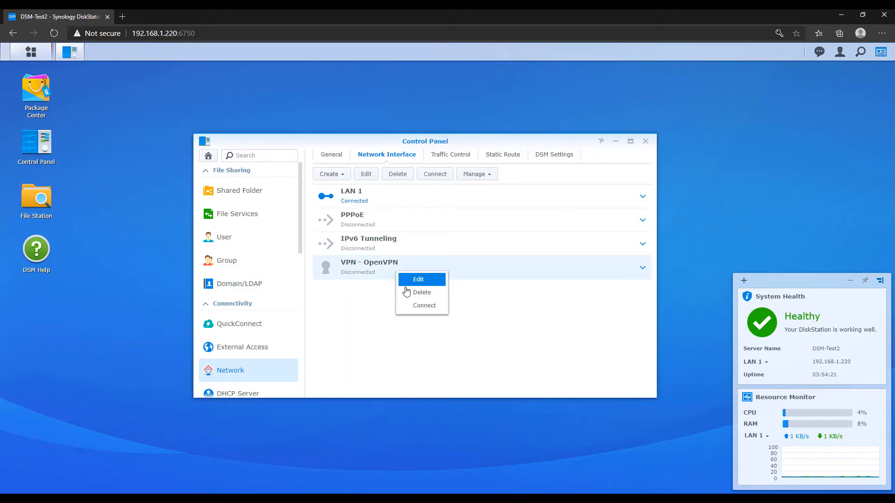
- Connect the VPN - OpenVPN interface
{"action": "left_click", "coordinate": [423, 306]}
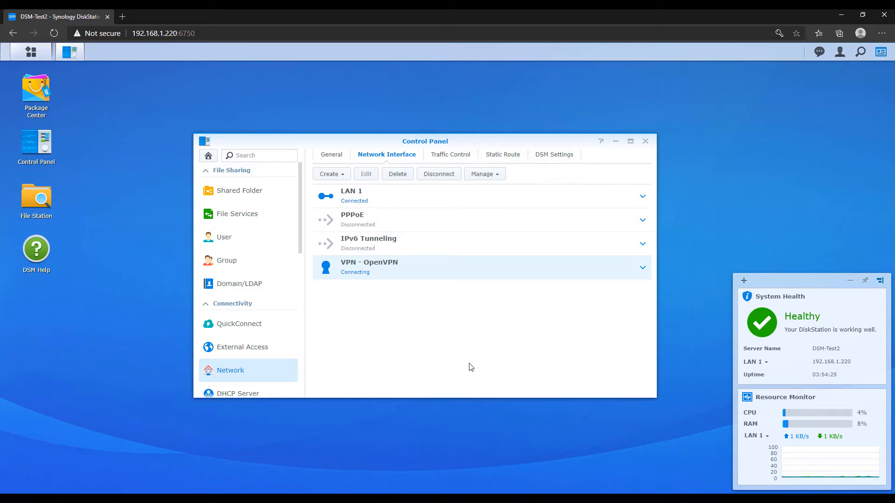
{"action": "mouse_move", "coordinate": [664, 436]}
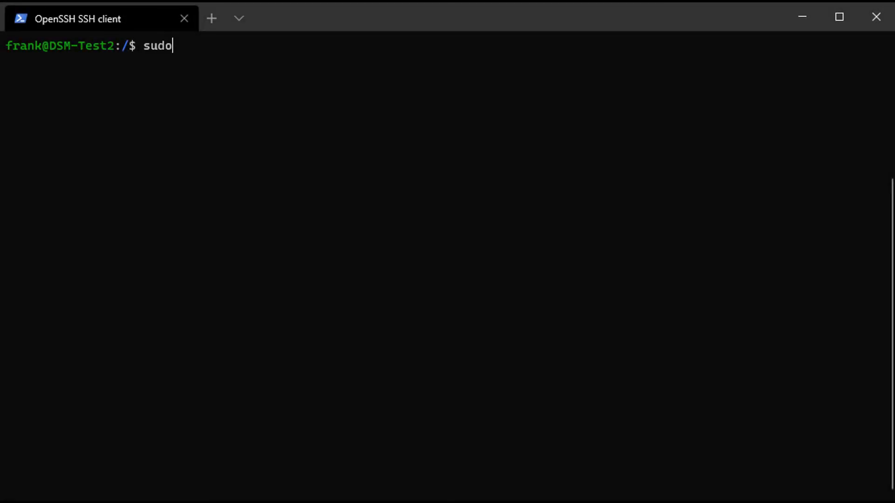
- Become root with sudo su, list /var/log and view OpenVPN.log in vi
{"action": "type", "text": "su"}
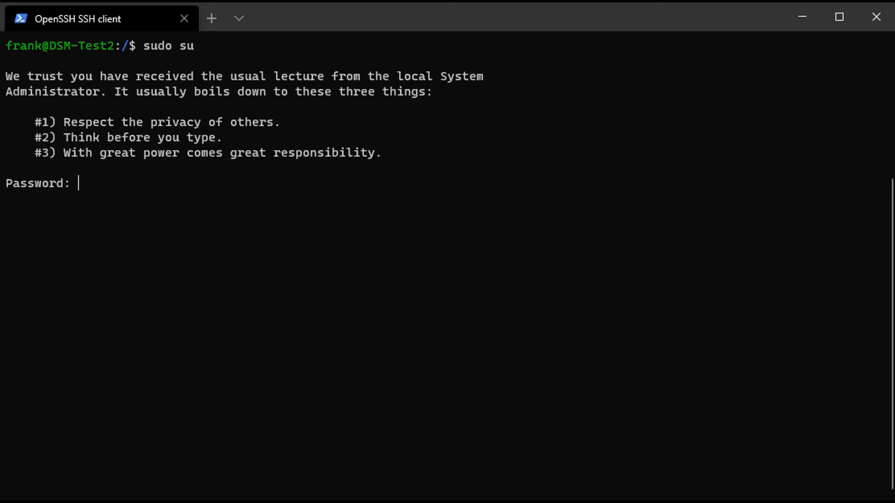
{"action": "key", "text": "Enter"}
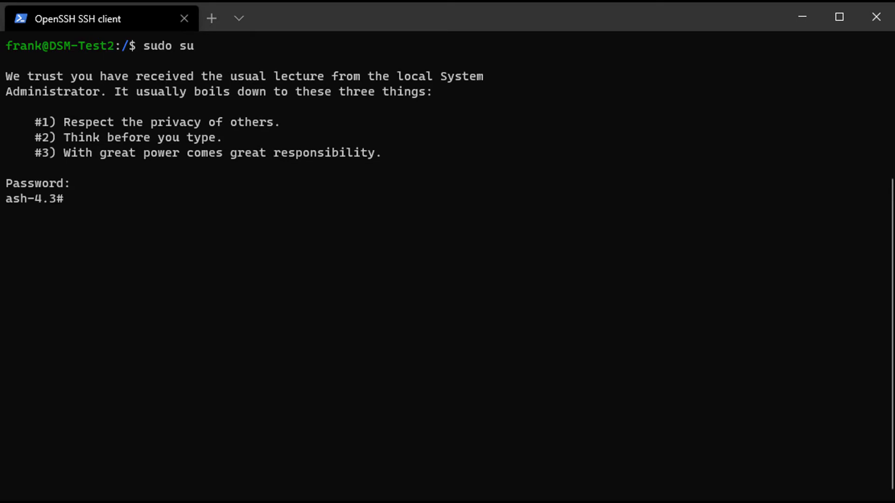
{"action": "type", "text": "cd /var/log"}
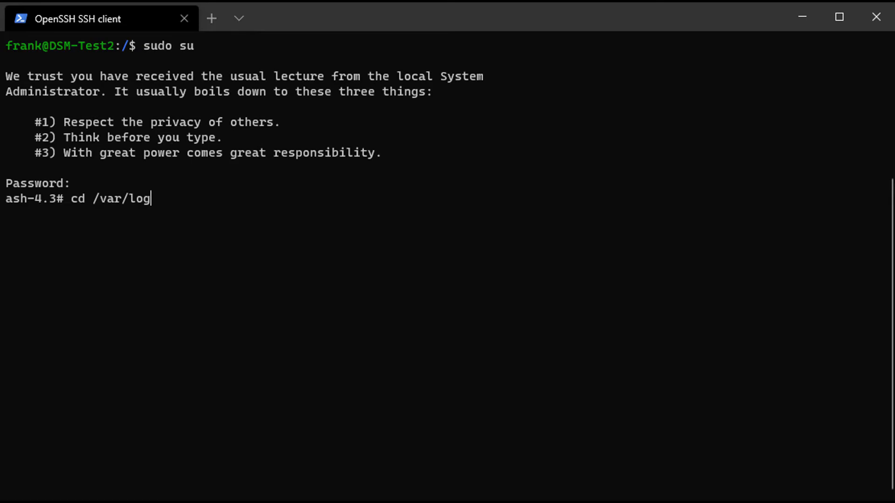
{"action": "type", "text": "ls"}
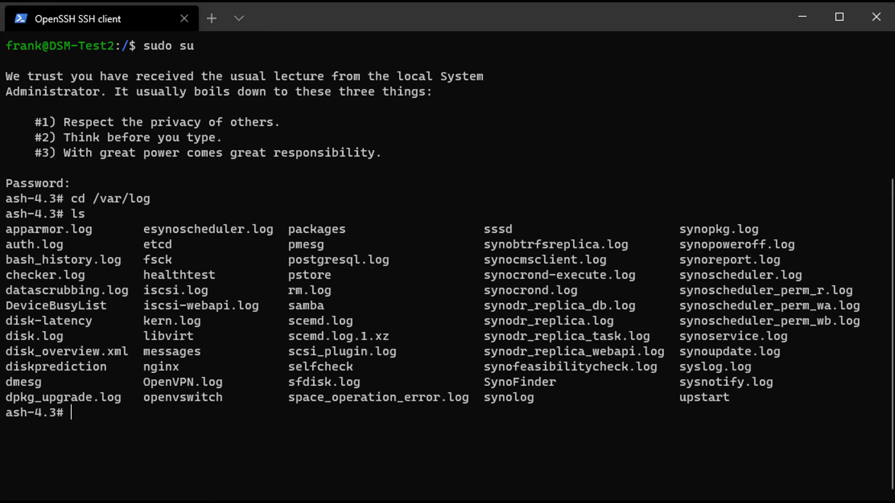
{"action": "type", "text": "vi O"}
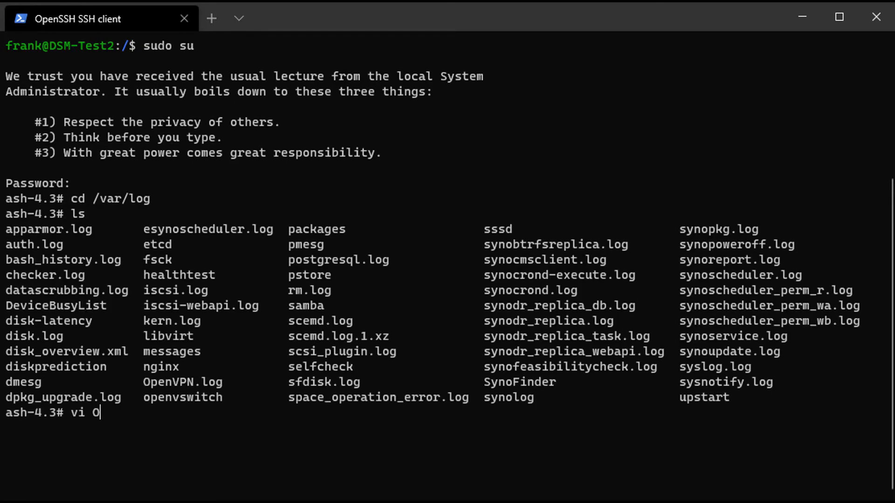
{"action": "type", "text": "penVPN.log"}
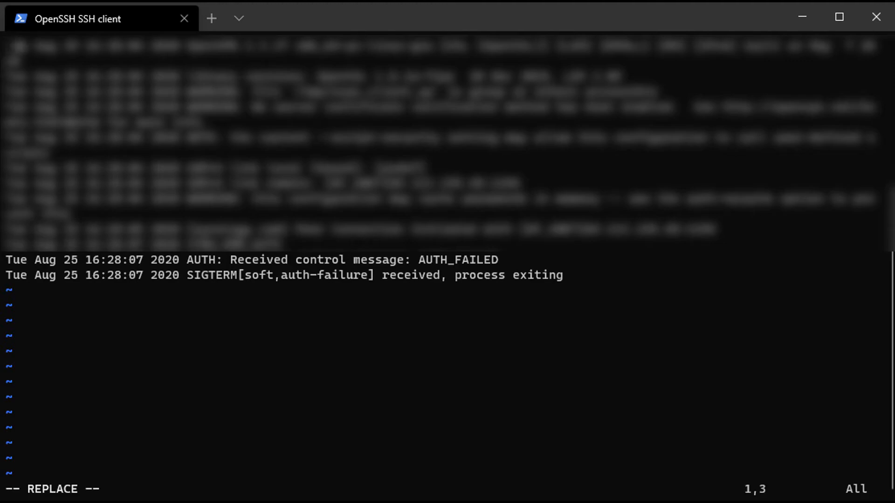
{"action": "key", "text": "Escape"}
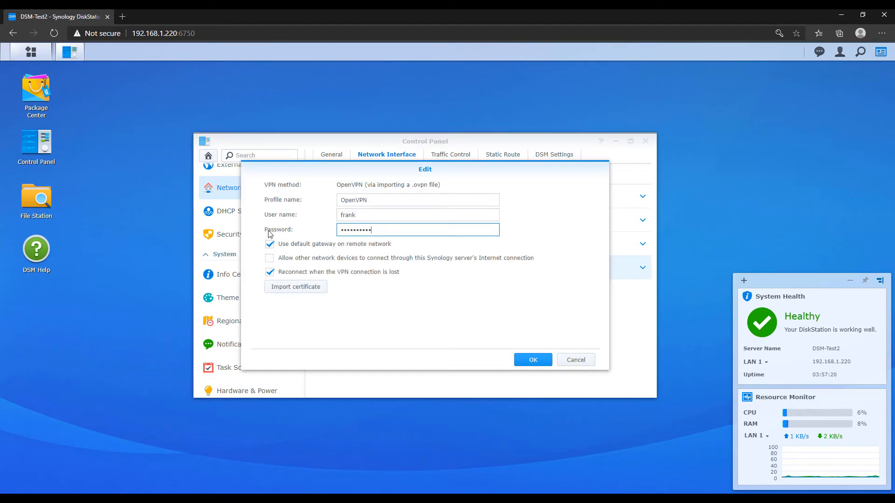
- Save the re-entered password in the Edit dialog and connect VPN - OpenVPN again
{"action": "left_click", "coordinate": [532, 360]}
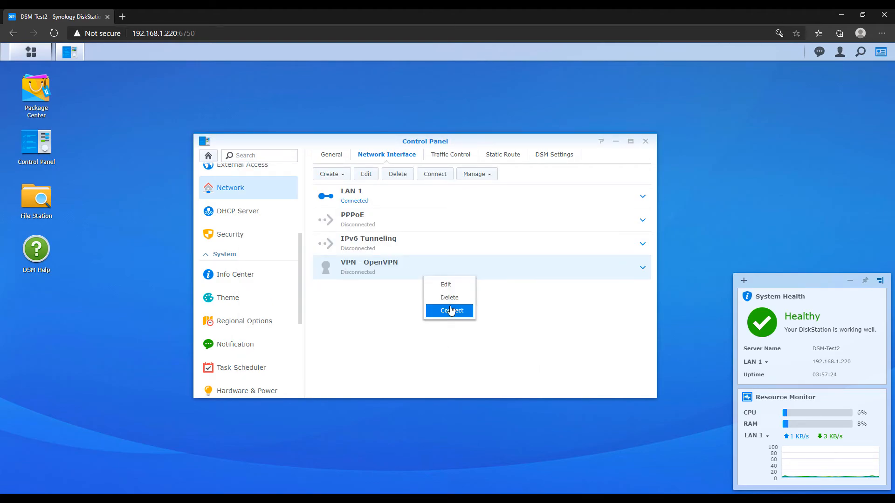
{"action": "left_click", "coordinate": [449, 311]}
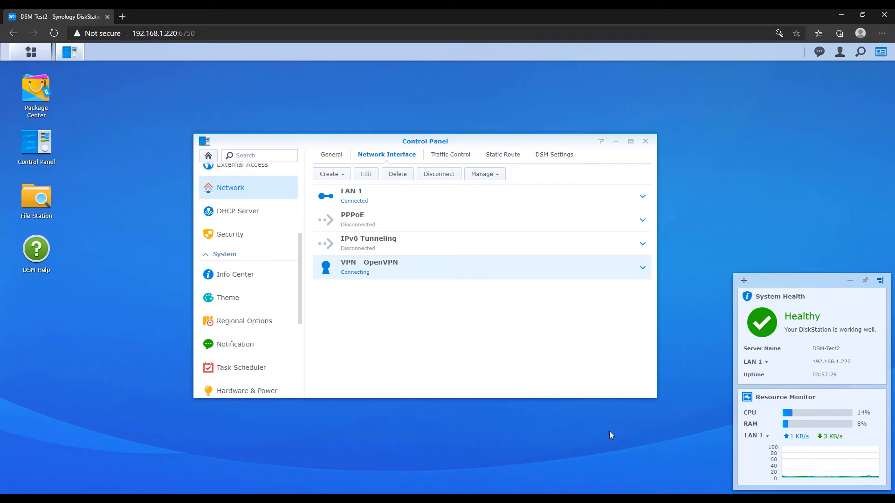
{"action": "mouse_move", "coordinate": [616, 439]}
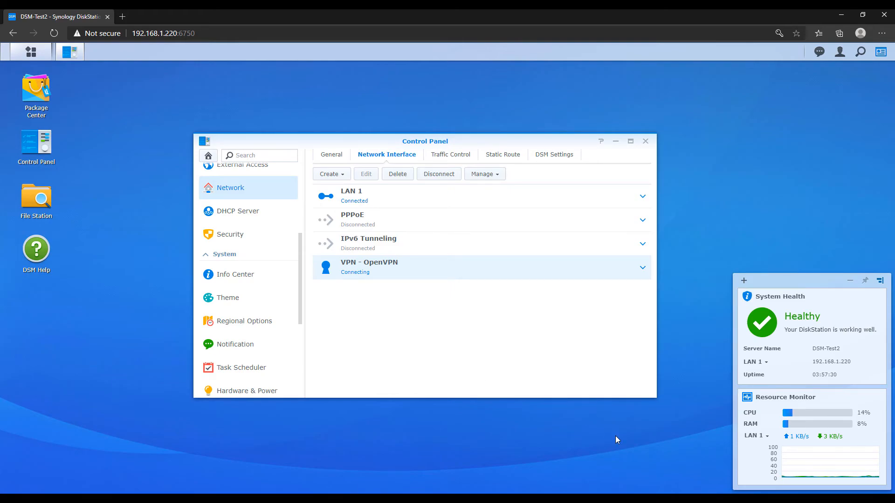